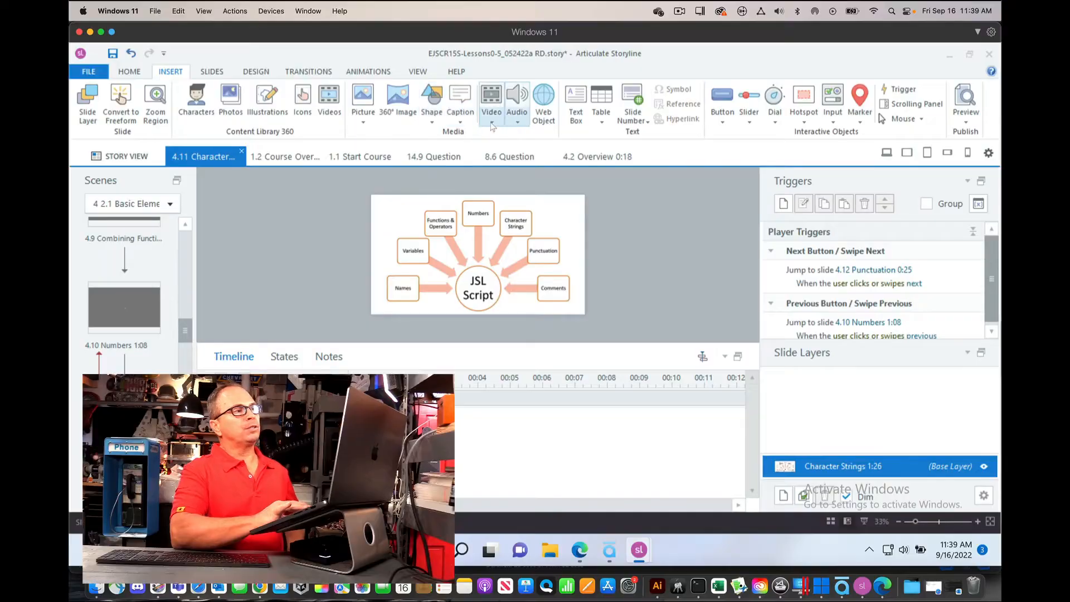
Show the video insertion choices (from File, from Website, Media Library, Record Webcam)
{"action": "left_click", "coordinate": [491, 101]}
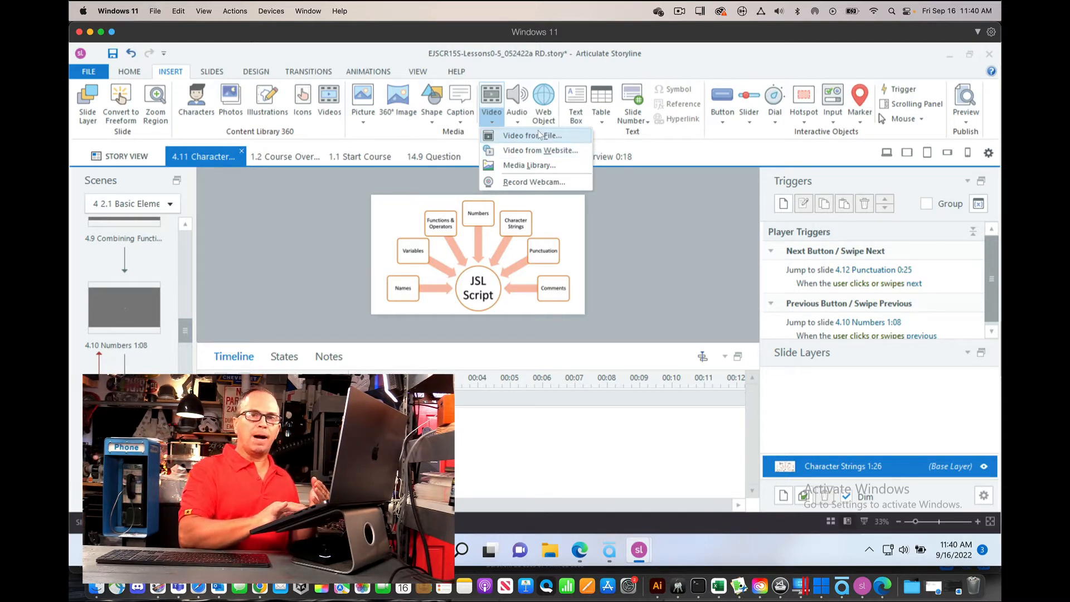
{"action": "mouse_move", "coordinate": [539, 135]}
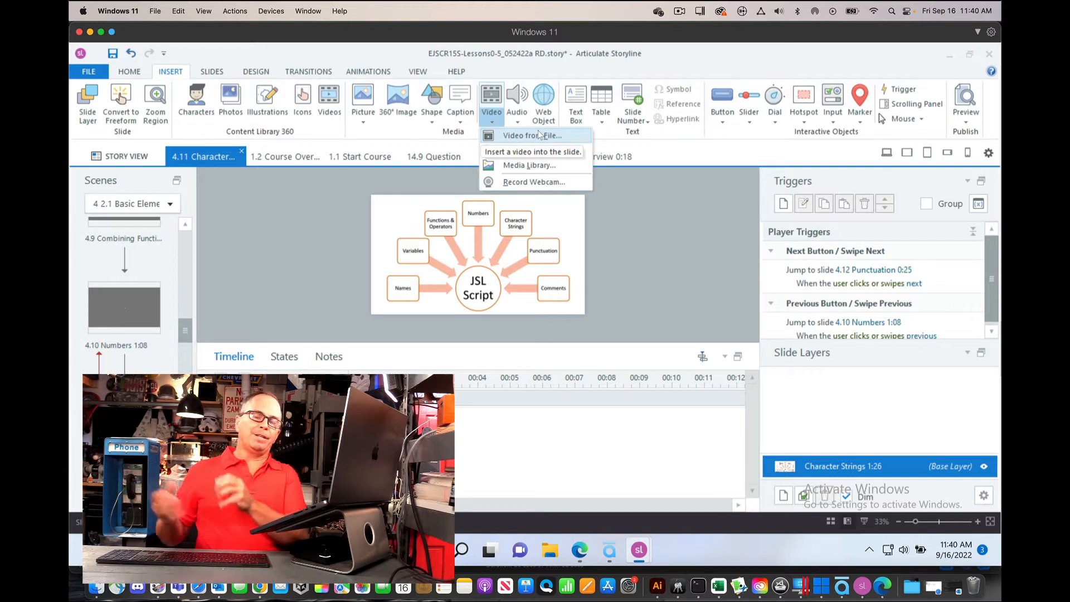
Switch from Storyline to the Excel workbook of video embed codes
{"action": "left_click", "coordinate": [651, 237]}
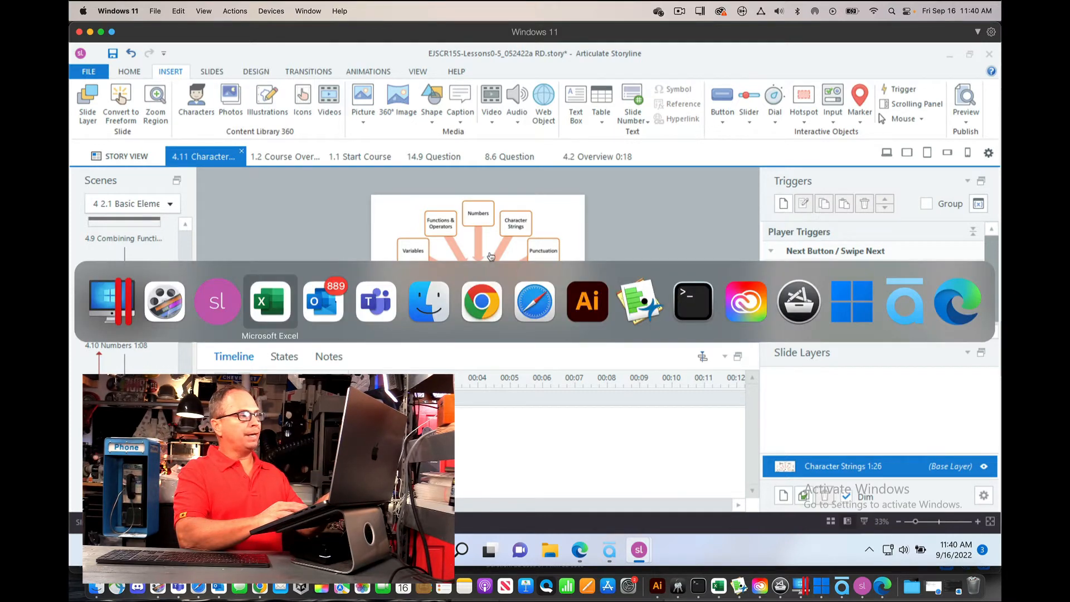
{"action": "left_click", "coordinate": [270, 301]}
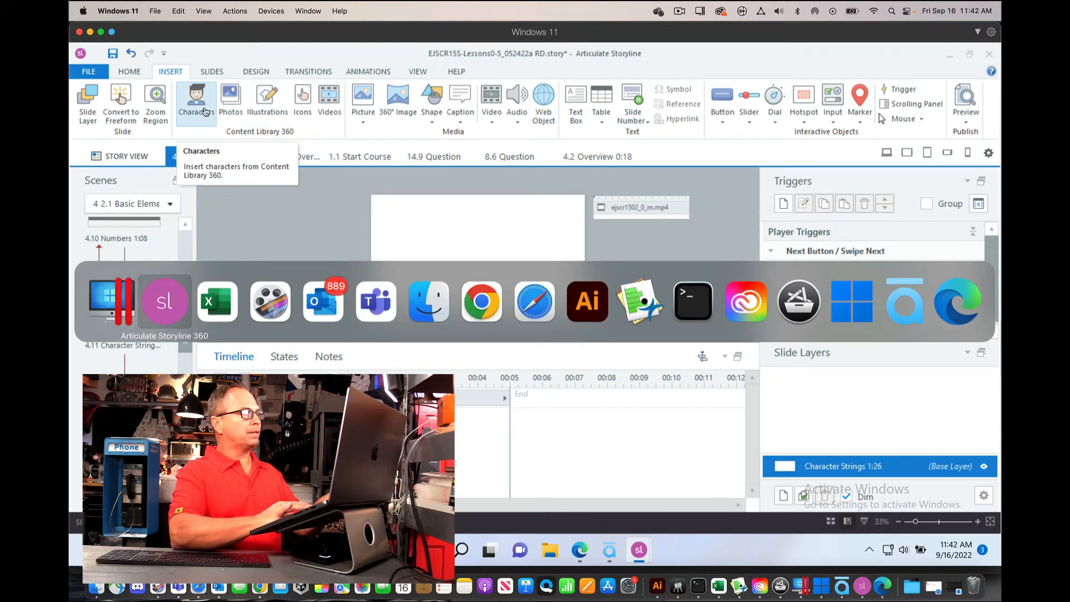
Copy the Brightcove iframe code in cell G18 for video ejscr1502_0_m
{"action": "left_click", "coordinate": [216, 301]}
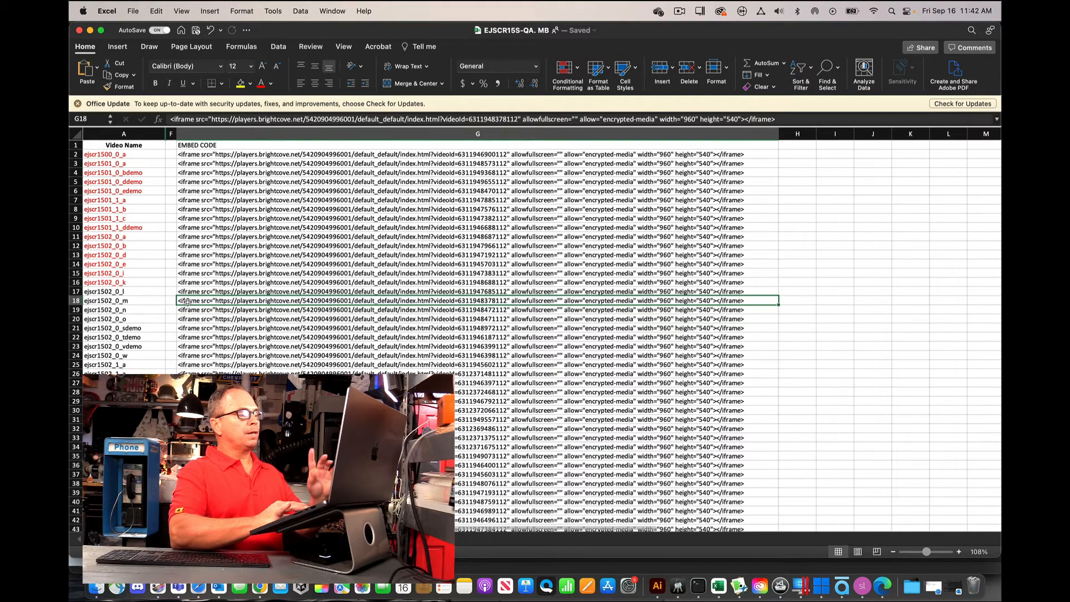
{"action": "left_click", "coordinate": [272, 83]}
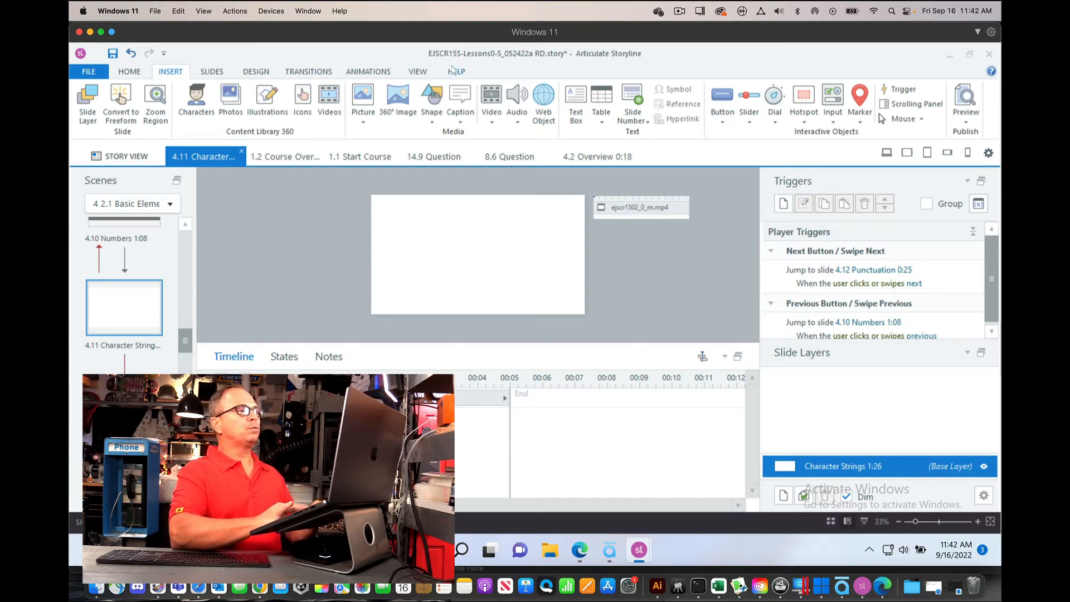
{"action": "mouse_move", "coordinate": [491, 98]}
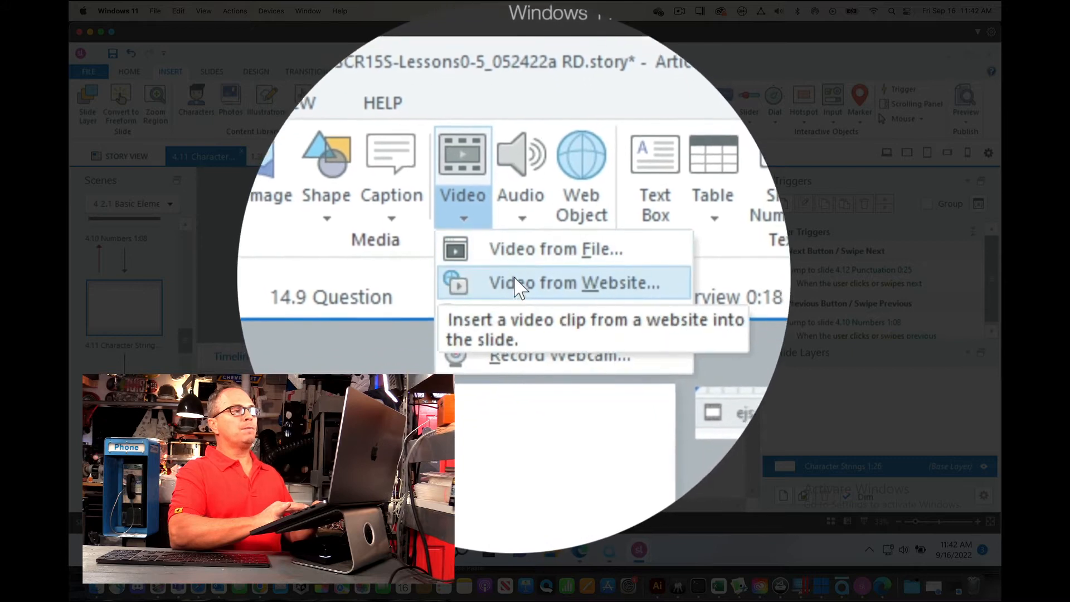
Insert the copied Brightcove iframe as a website video on slide 4.11
{"action": "left_click", "coordinate": [575, 283]}
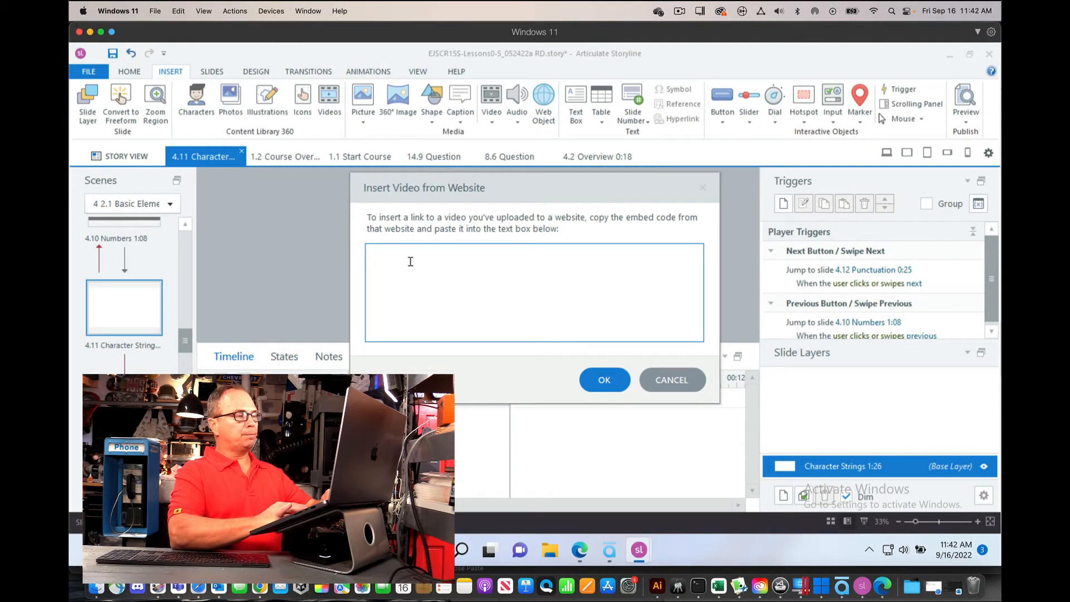
{"action": "type", "text": "<iframe src=\"https://players.brightcove.net/5420904996001/default_default/index.html?videoId=6311948378112\" allowfullscreen=\"\" allow=\"encrypted-media\" width=\"960\" height=\"540\"></iframe>"}
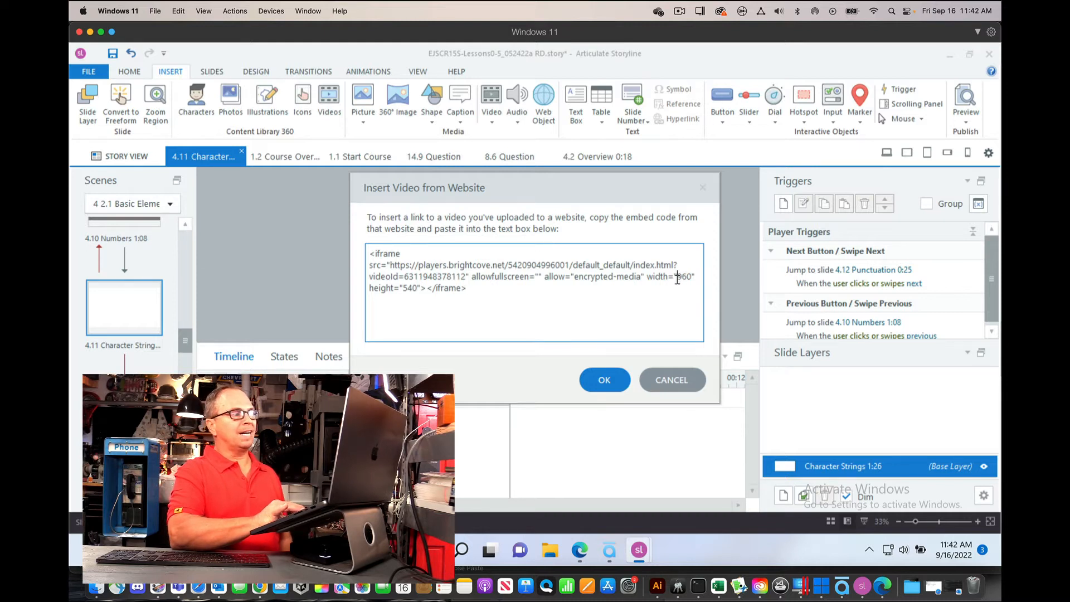
{"action": "left_click_drag", "start_coordinate": [675, 276], "coordinate": [421, 288]}
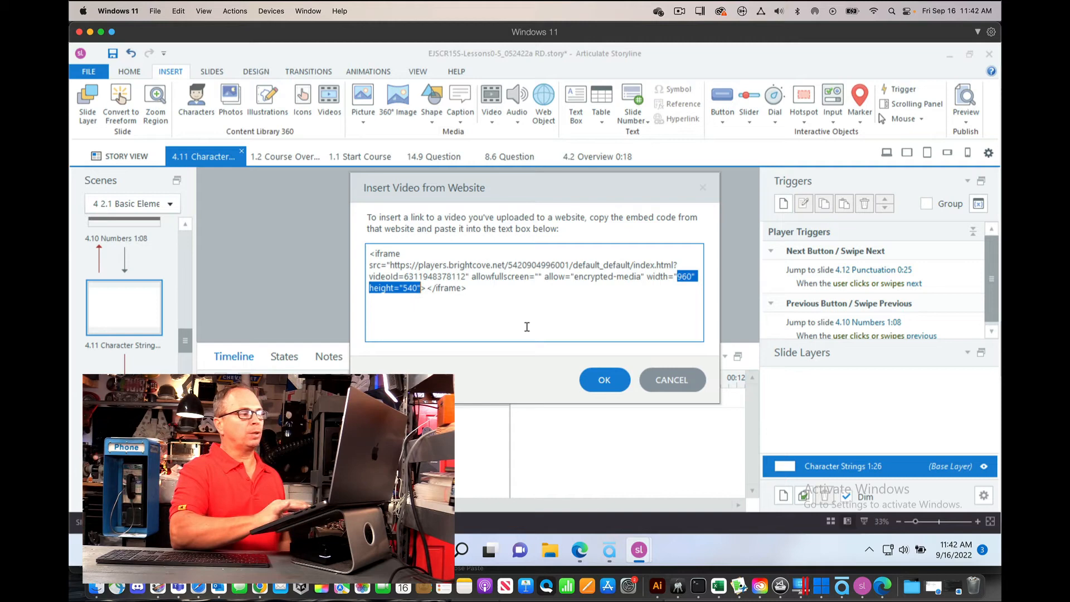
{"action": "left_click", "coordinate": [604, 379]}
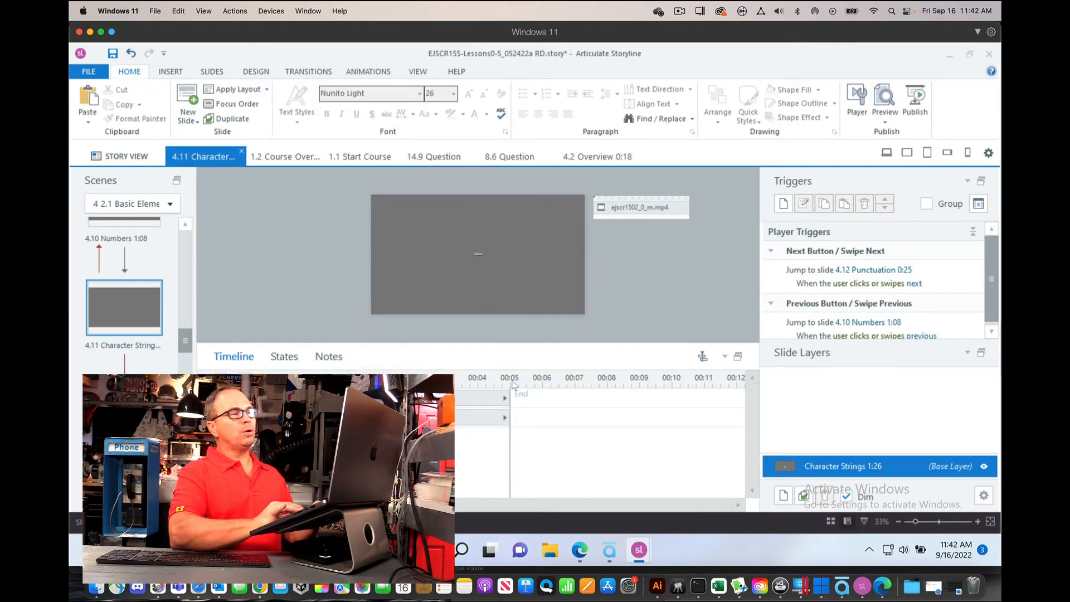
{"action": "mouse_move", "coordinate": [511, 383]}
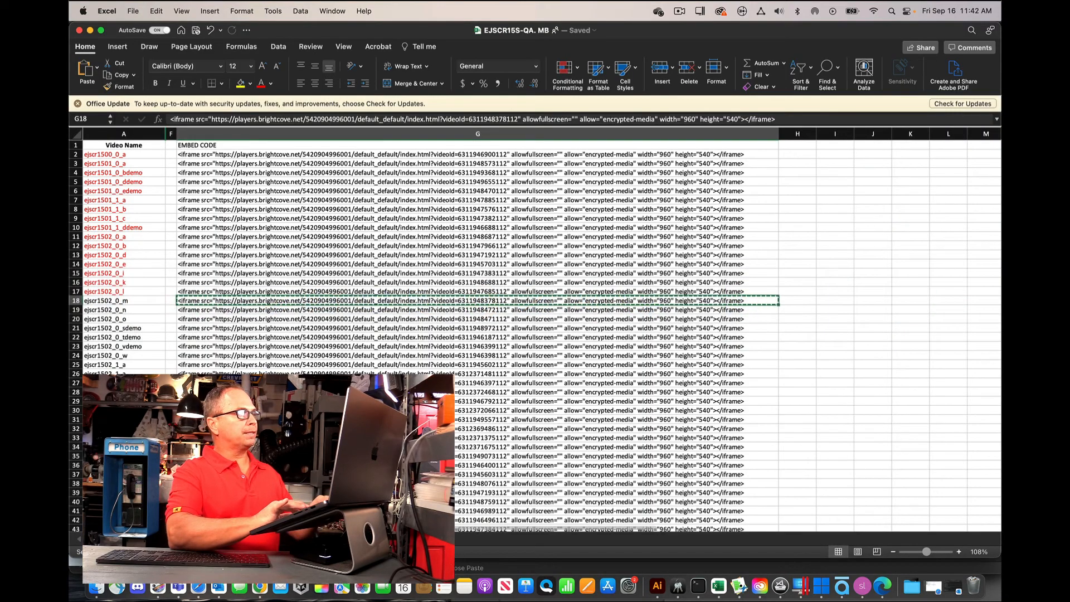
Move slide 4.12's MP4 off the canvas and reset its timeline to default length
{"action": "left_click", "coordinate": [109, 301]}
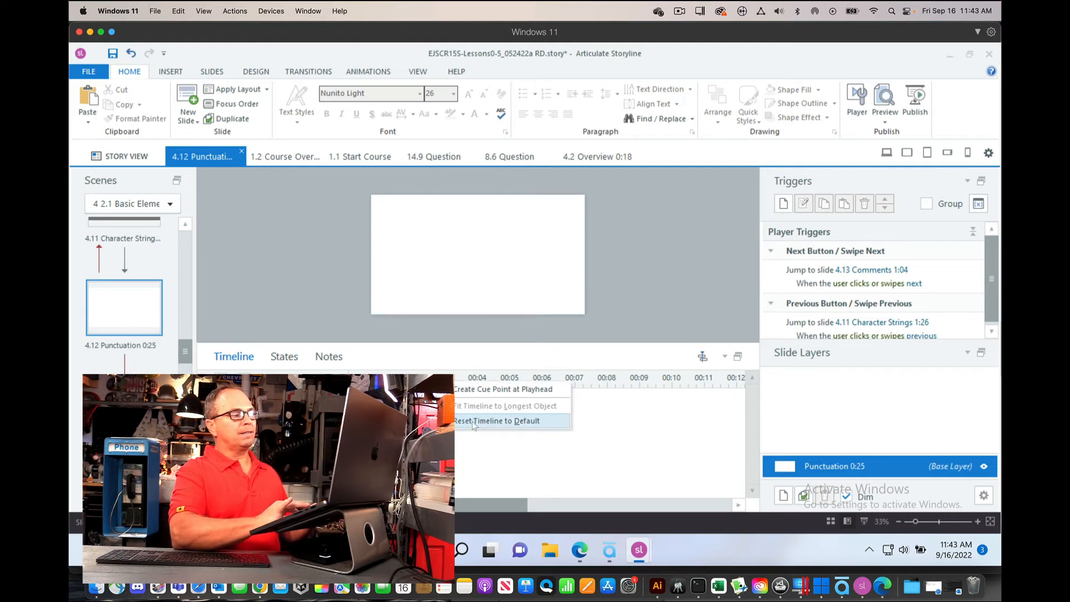
{"action": "left_click", "coordinate": [497, 421]}
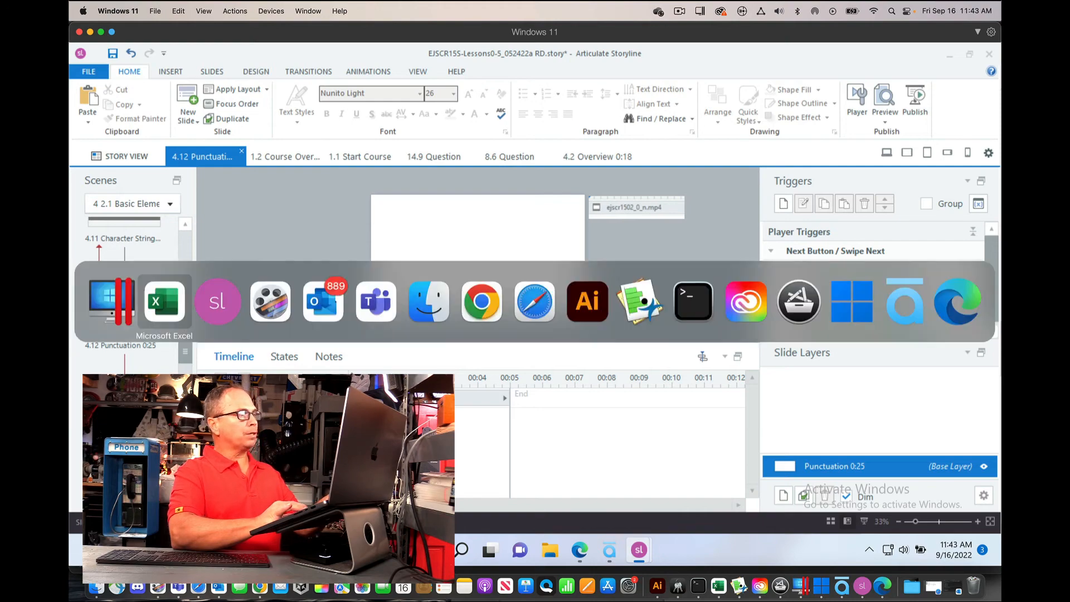
Insert the Brightcove web video for ejscr1502_0_n from cell G19 onto slide 4.12
{"action": "left_click", "coordinate": [164, 301]}
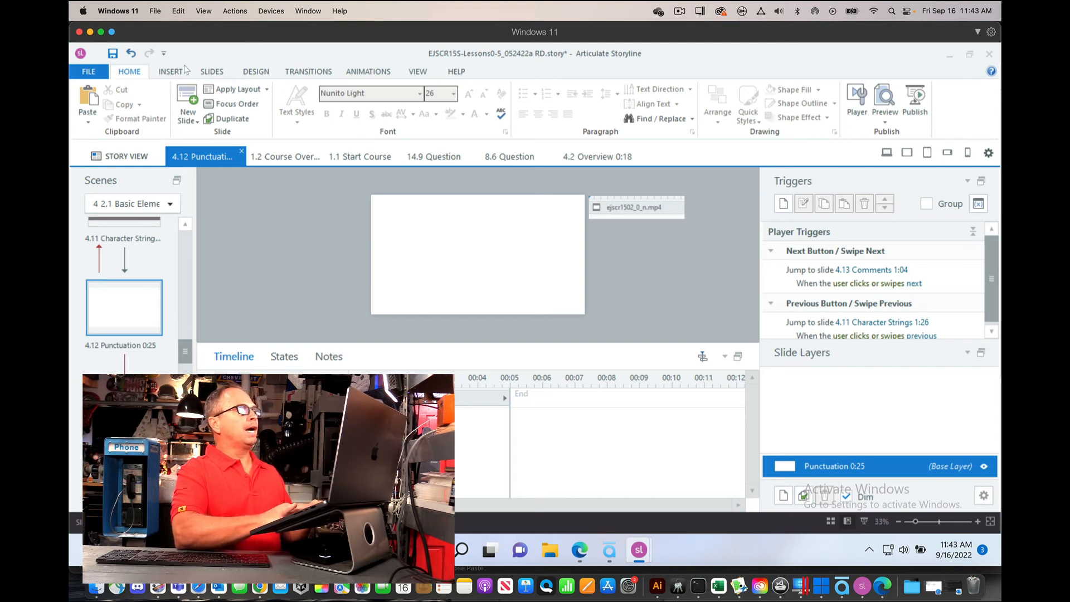
{"action": "left_click", "coordinate": [492, 98]}
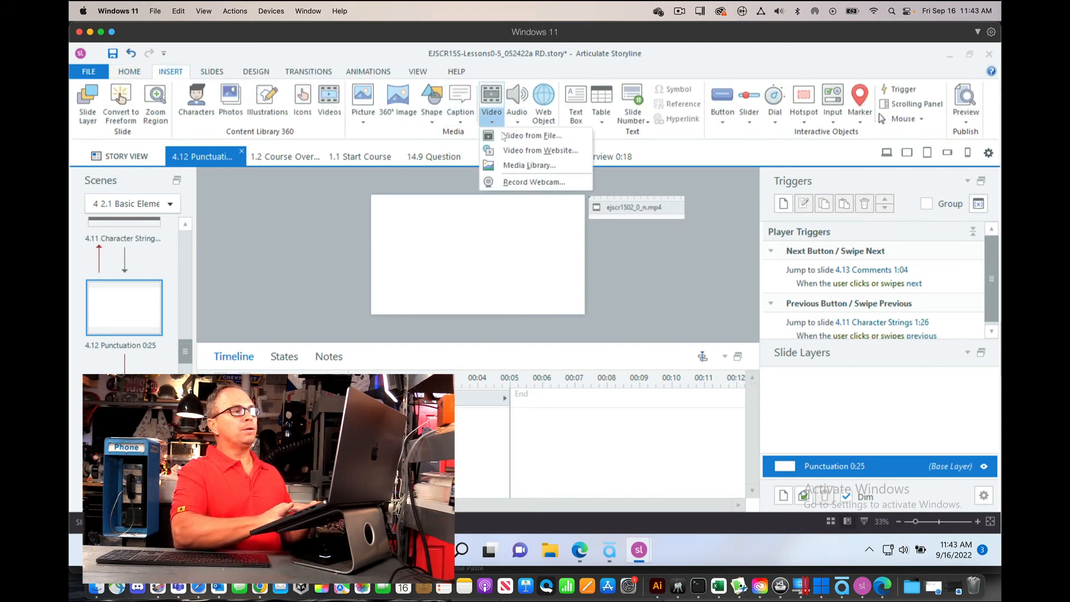
{"action": "left_click", "coordinate": [541, 149]}
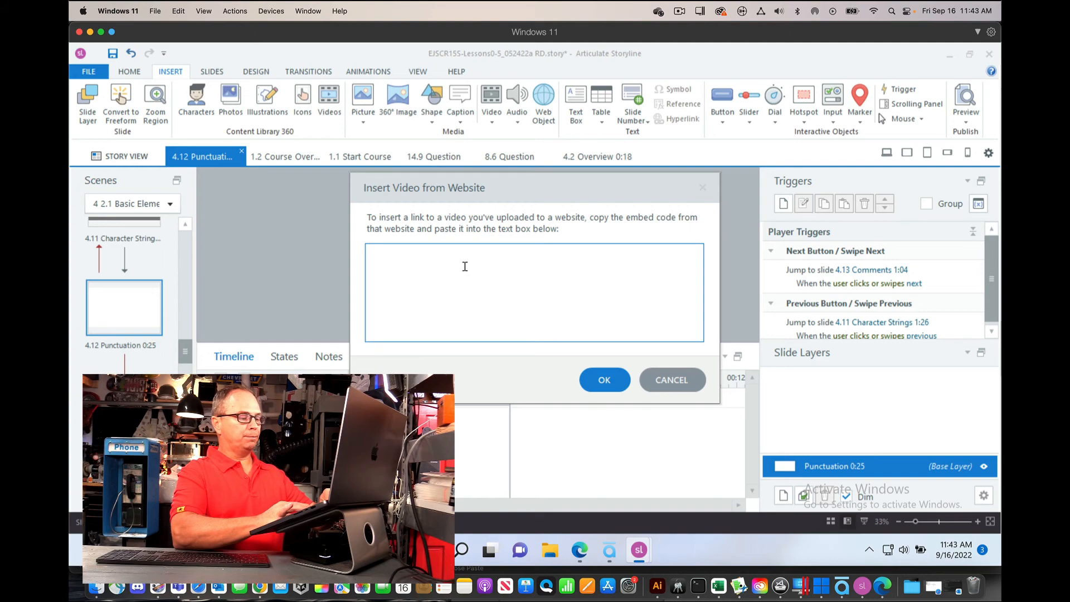
{"action": "left_click", "coordinate": [604, 379]}
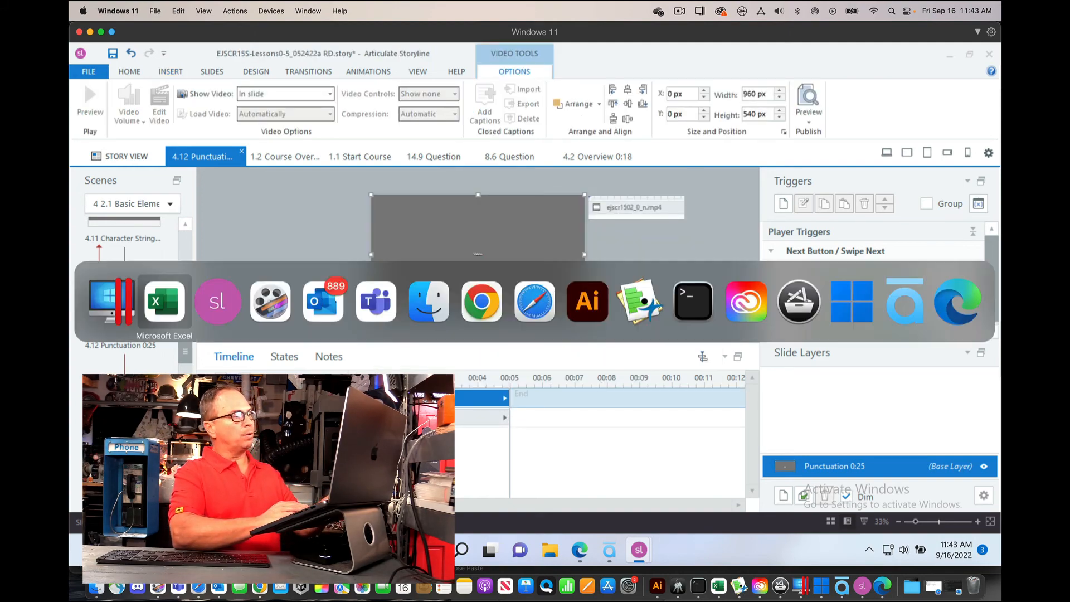
Select A19 in Excel and bring up the font colour palette to mark it red
{"action": "left_click", "coordinate": [163, 301]}
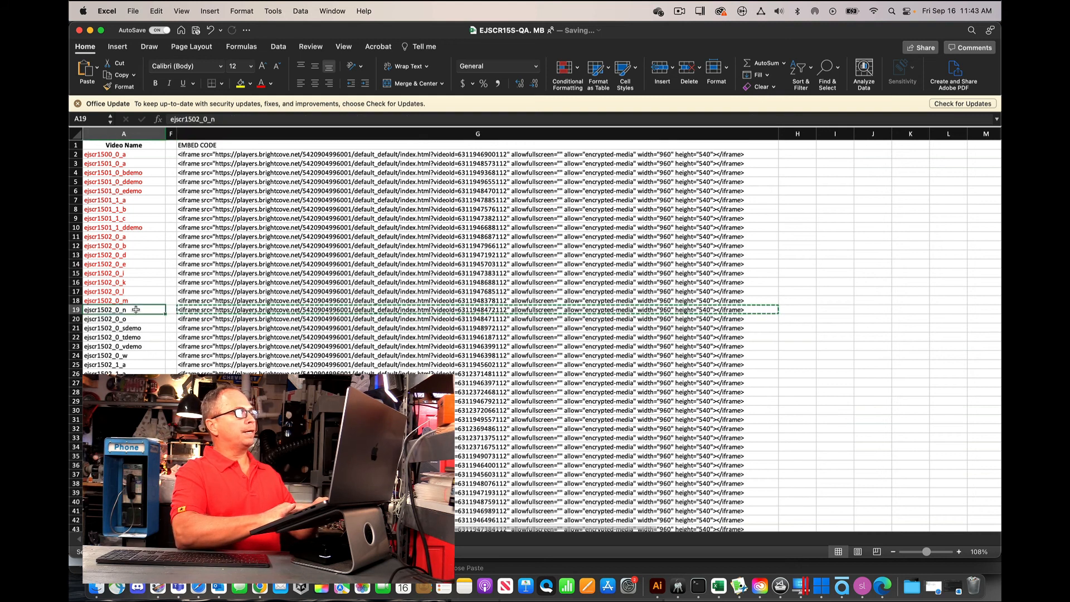
{"action": "left_click", "coordinate": [269, 84]}
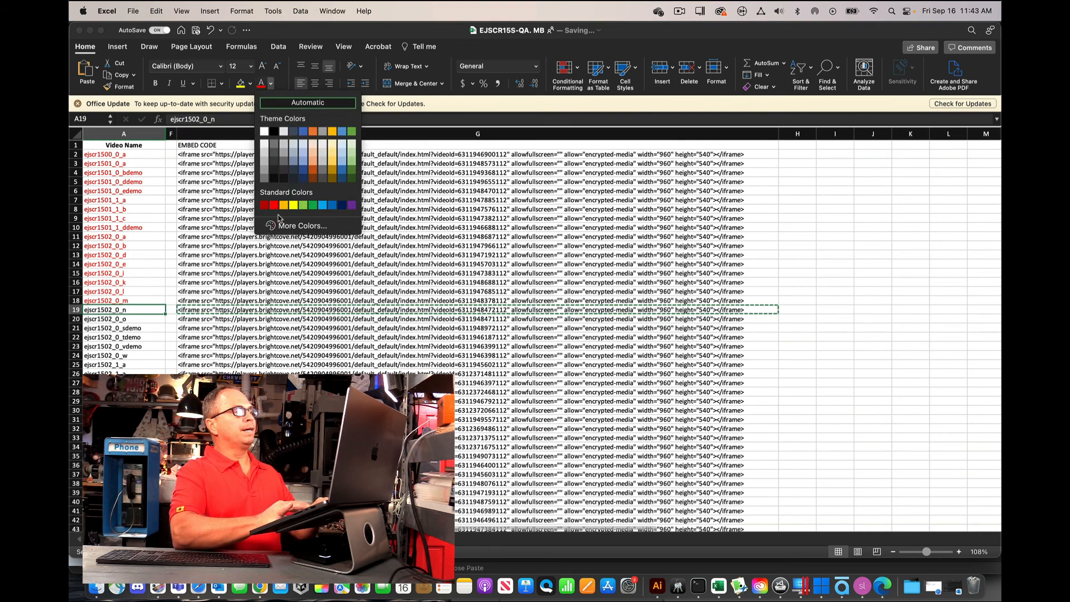